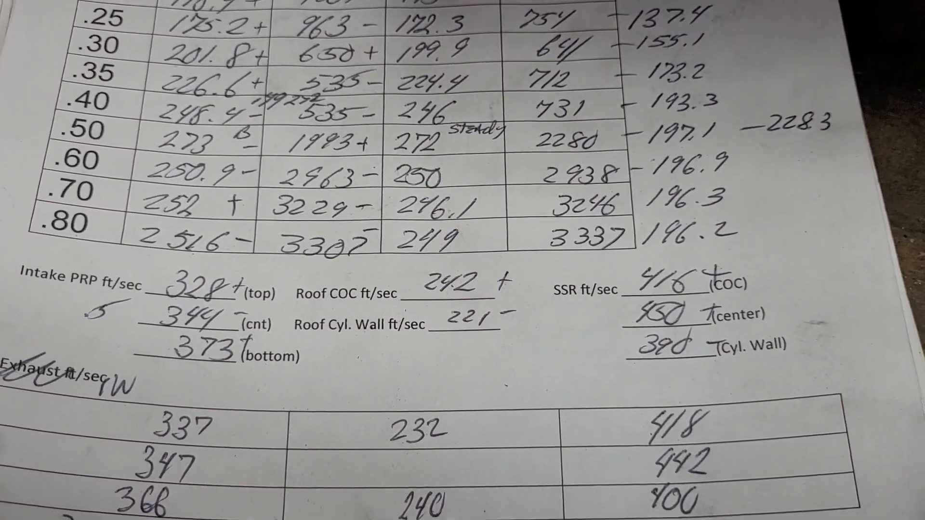
pyautogui.scroll(-3)
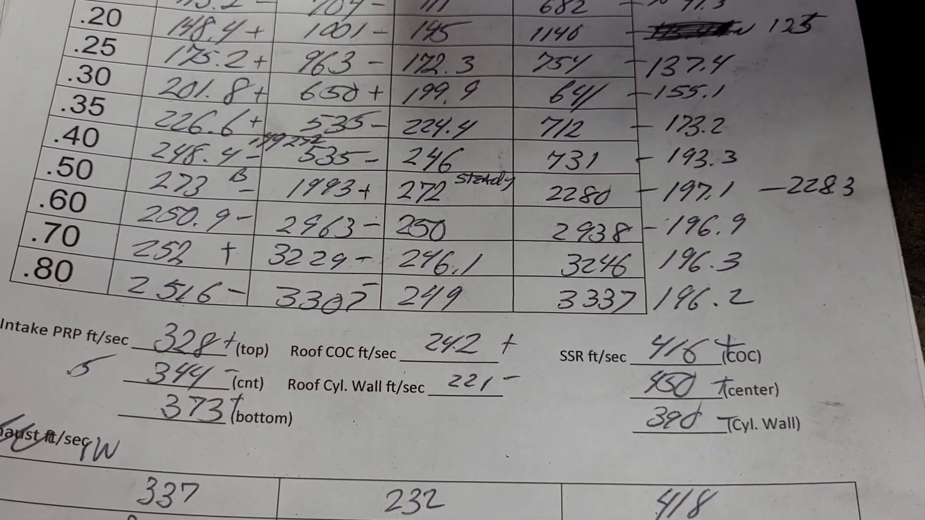
pyautogui.scroll(-3)
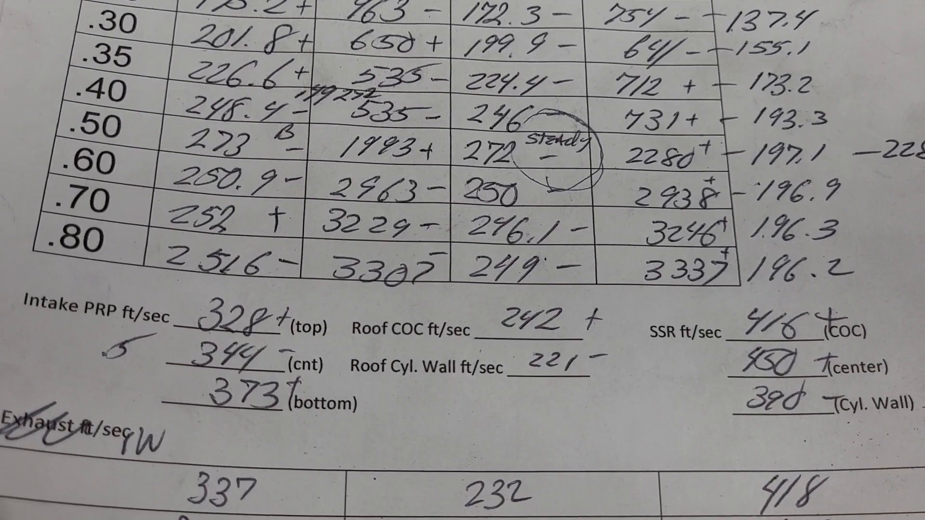
pyautogui.scroll(-3)
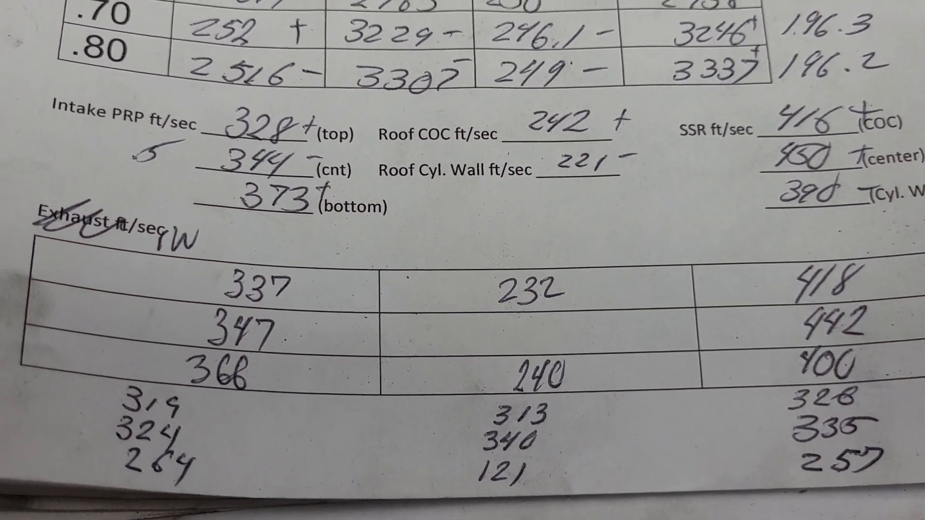
pyautogui.scroll(-3)
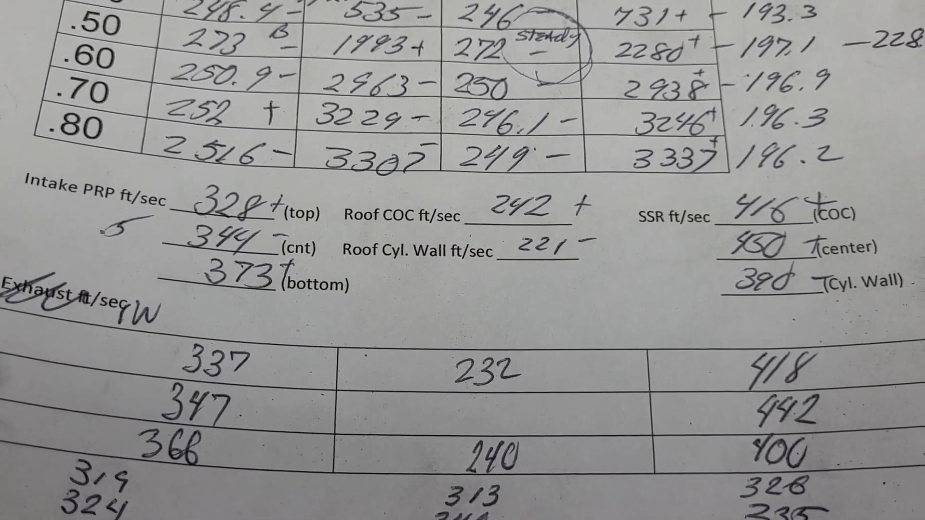